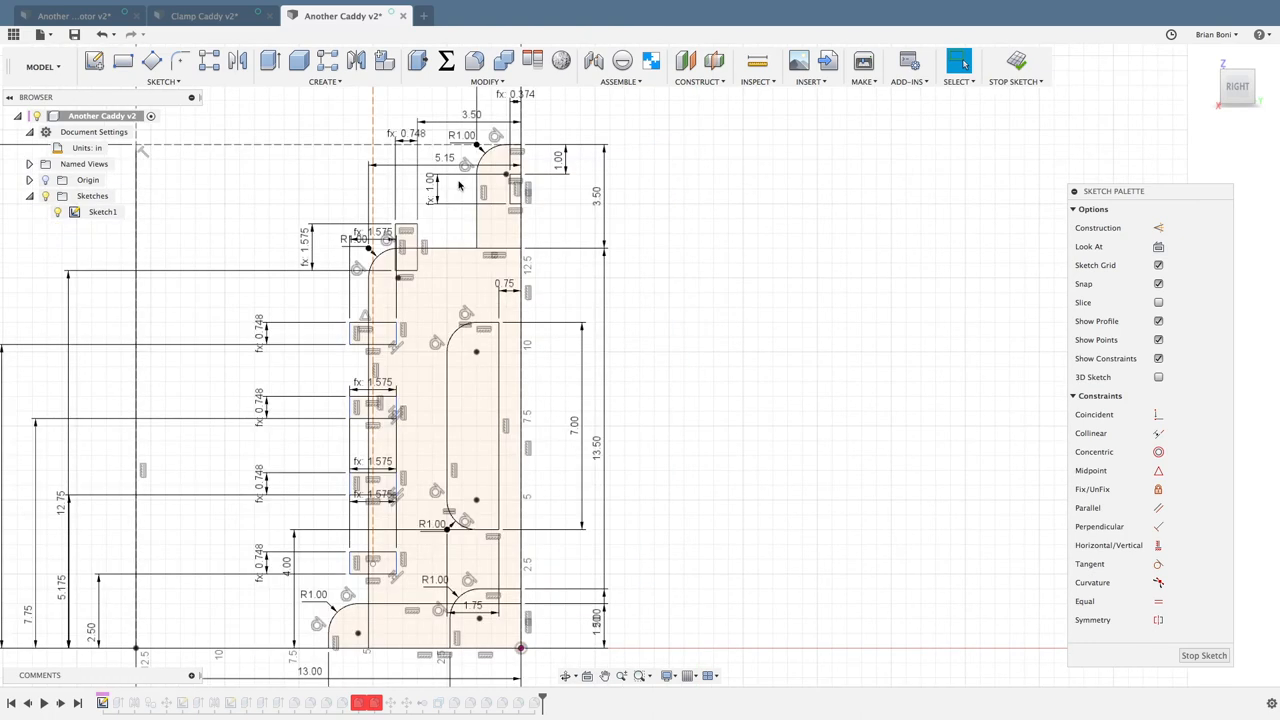
{"action": "mouse_move", "coordinate": [453, 196]}
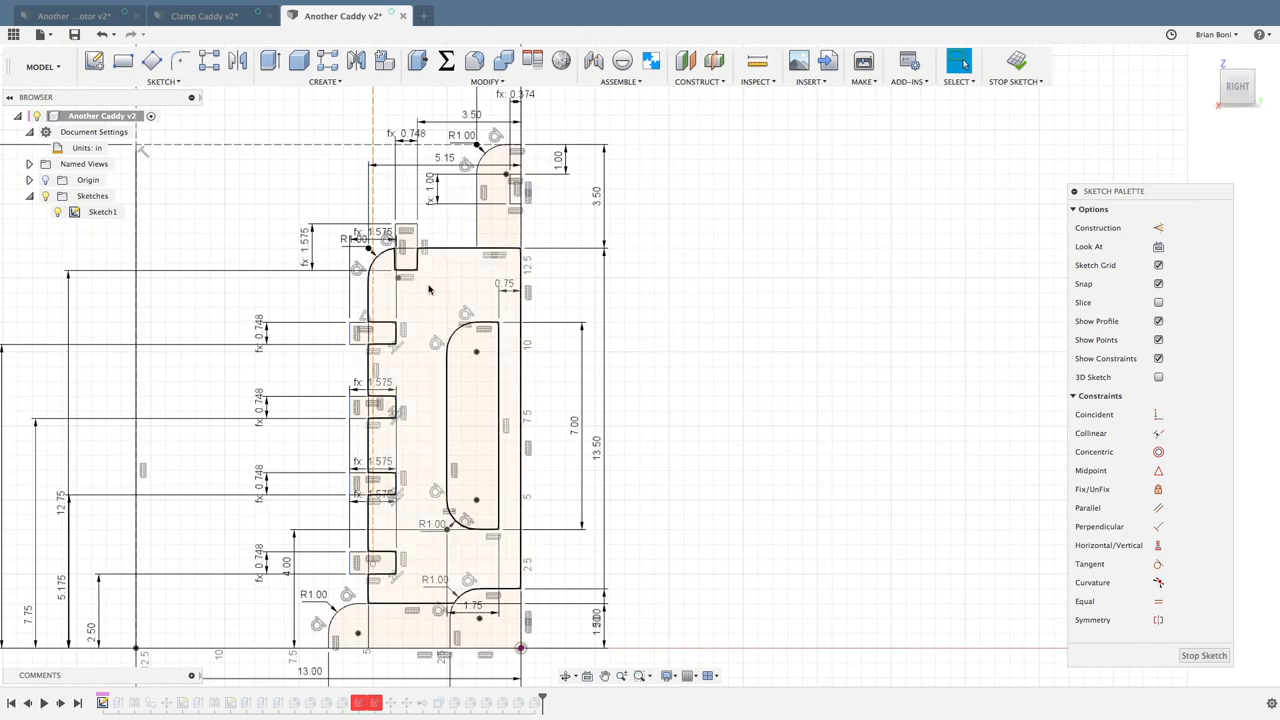
- Select the top tab region and the main end-piece regions together for extrusion
{"action": "left_click", "coordinate": [490, 200]}
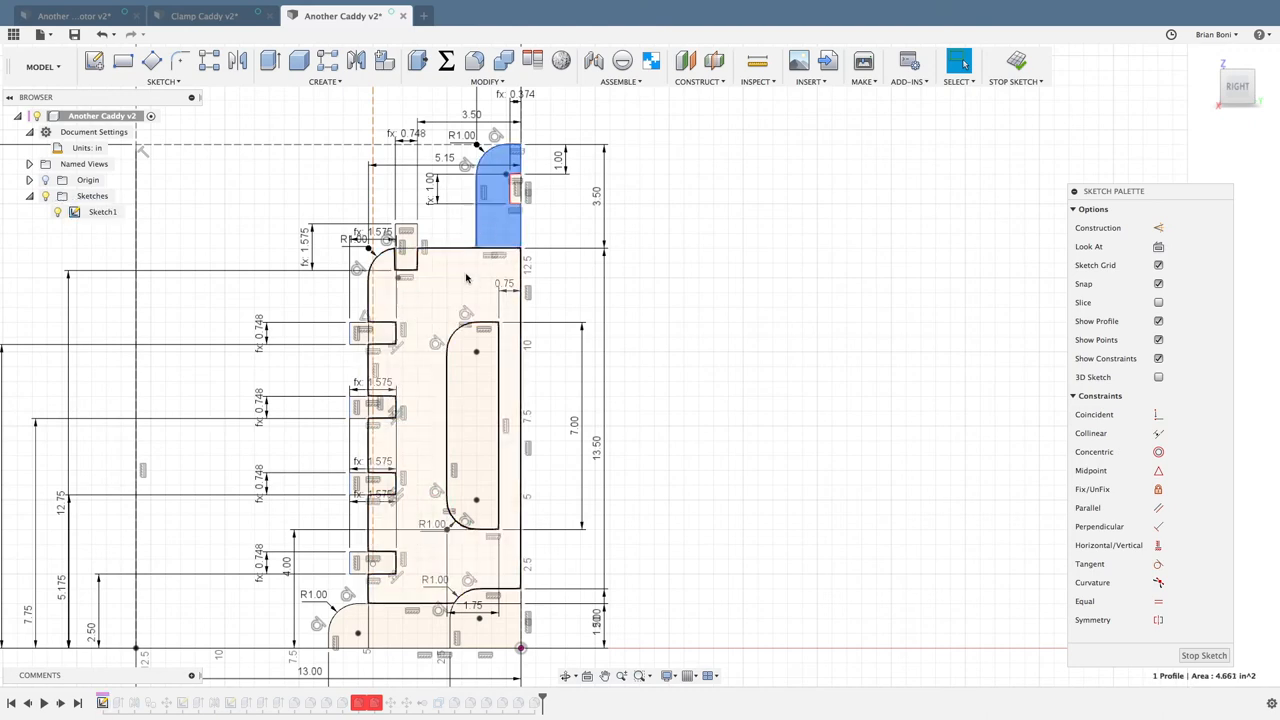
{"action": "left_click", "coordinate": [440, 400]}
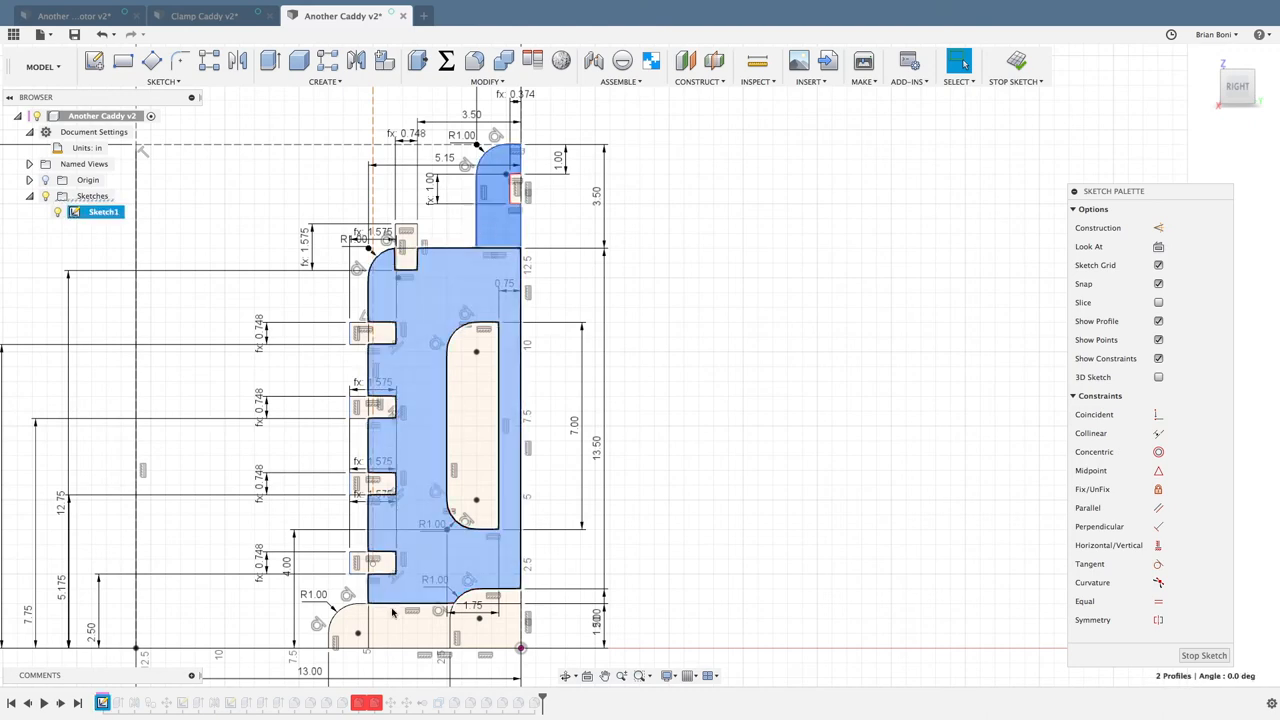
{"action": "left_click", "coordinate": [350, 625]}
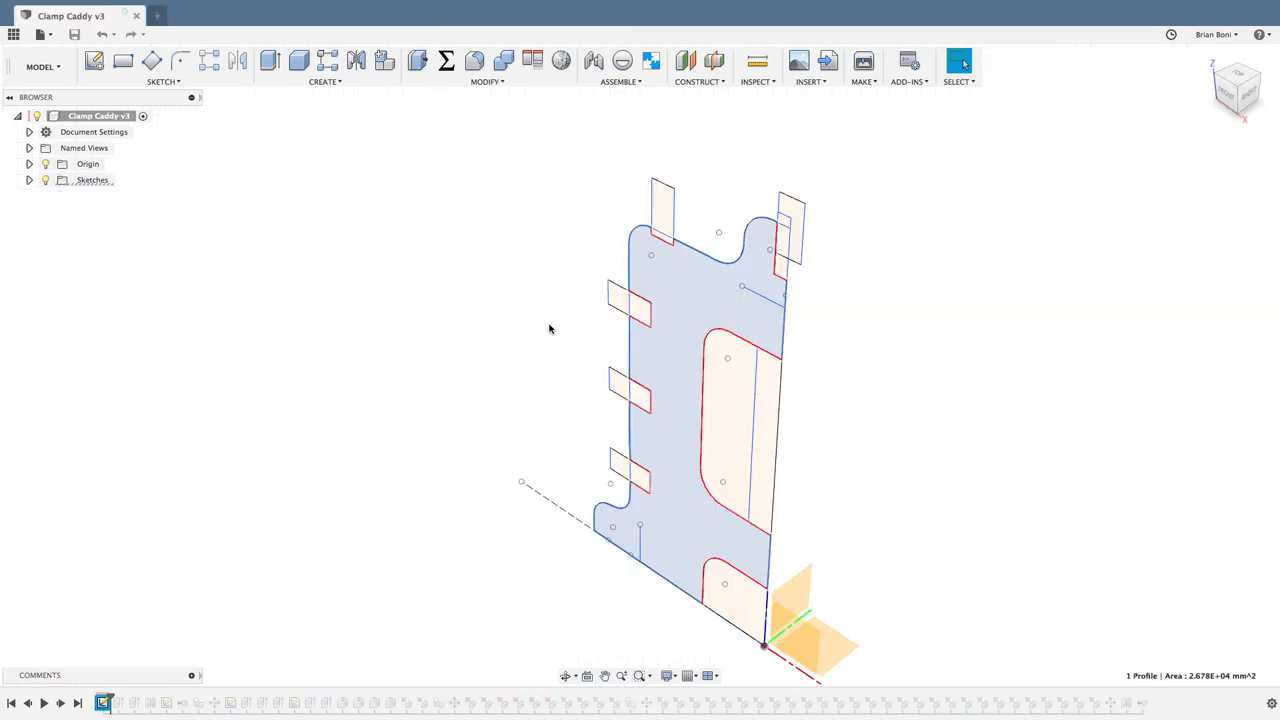
- Extrude the selected end-piece profiles as a new body with distance PlyW
{"action": "left_click", "coordinate": [270, 61]}
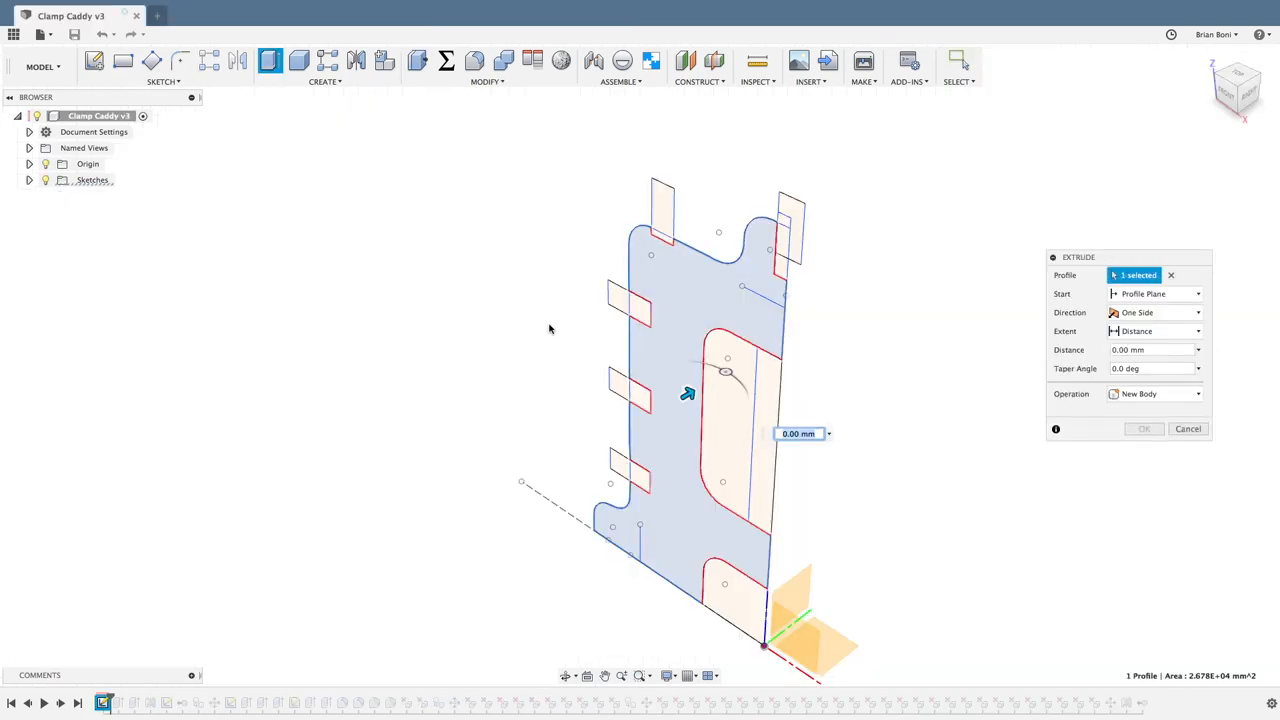
{"action": "type", "text": "pl"}
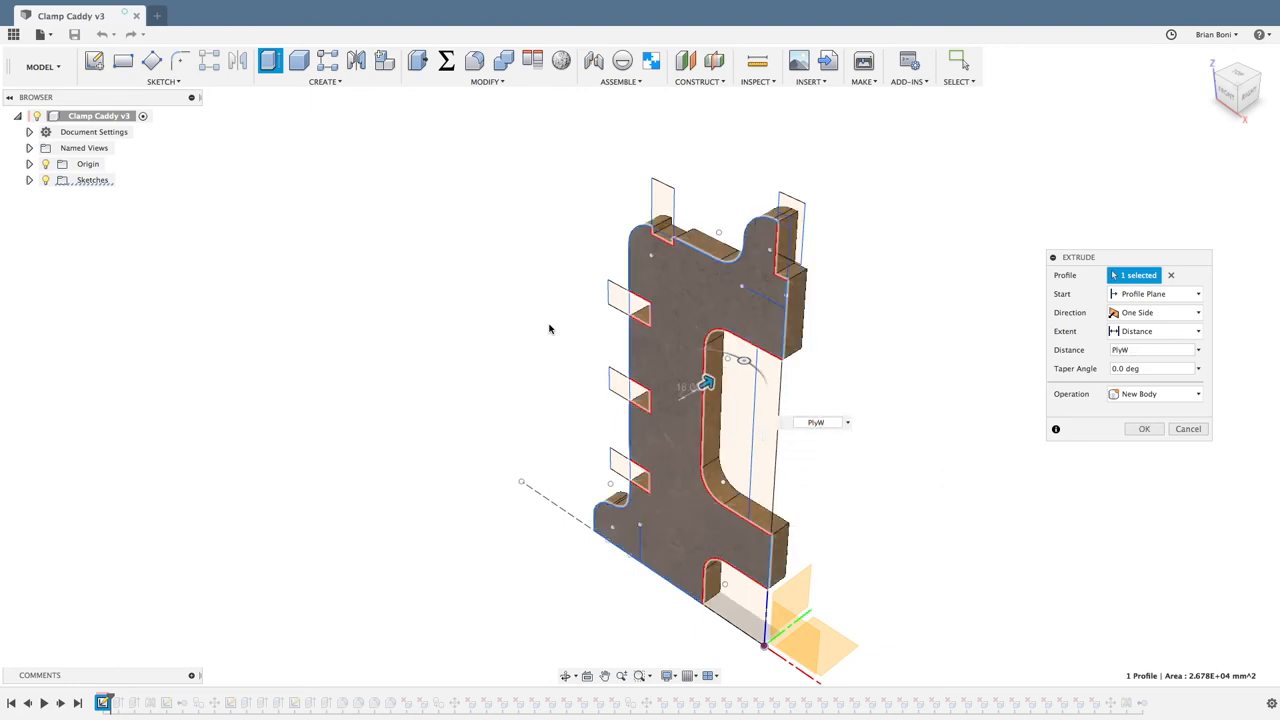
{"action": "left_click", "coordinate": [1143, 428]}
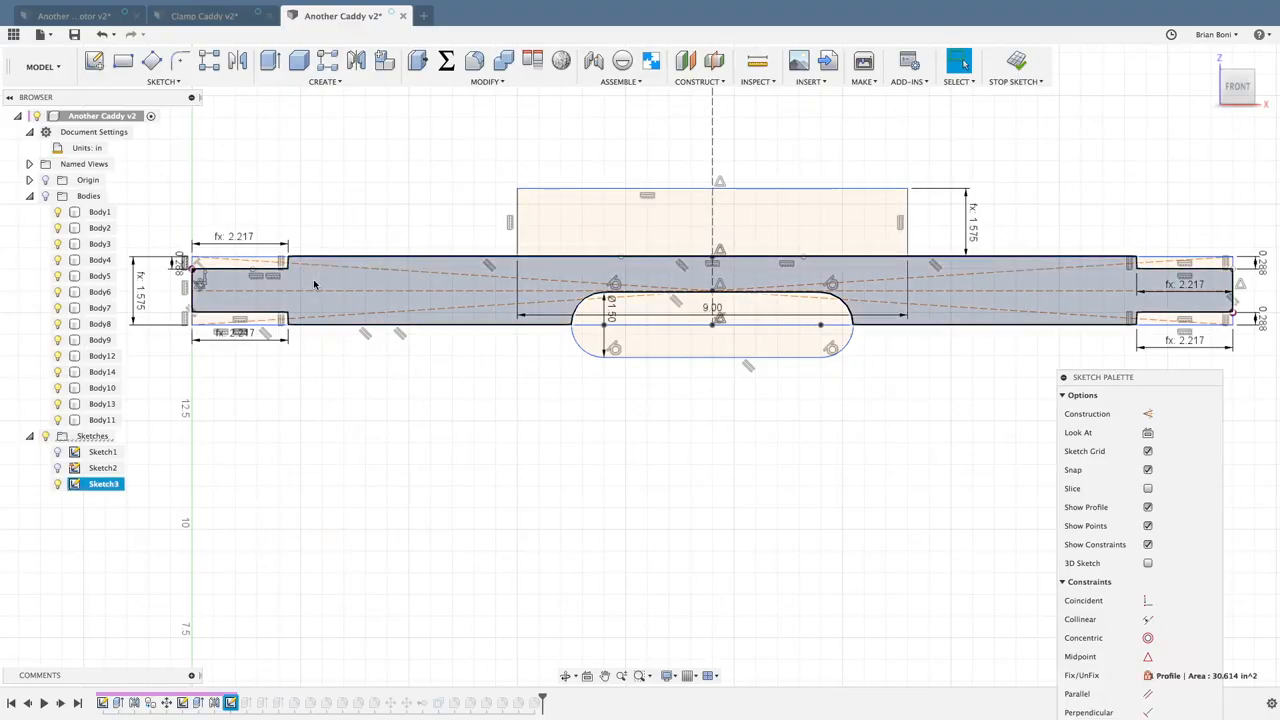
- Extrude the handle profile regions as a new body with distance PlyThick
{"action": "left_click", "coordinate": [564, 227]}
{"action": "type", "text": "p"}
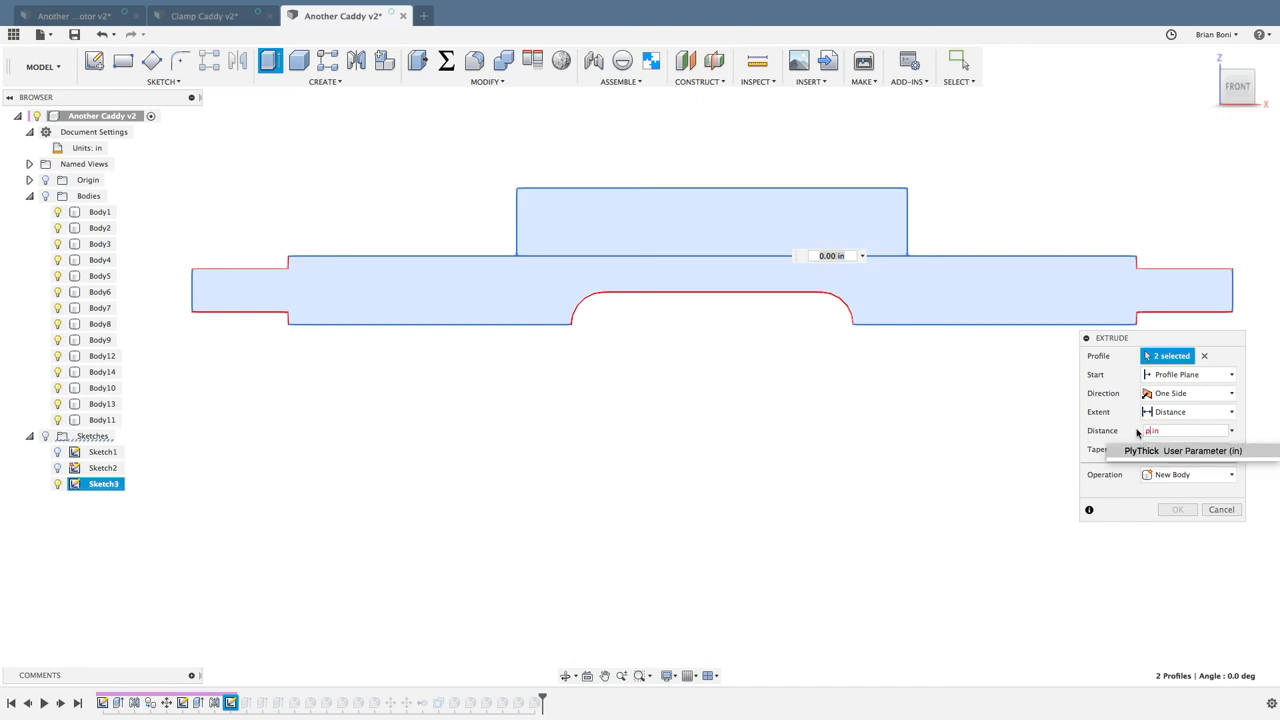
{"action": "left_click", "coordinate": [1177, 509]}
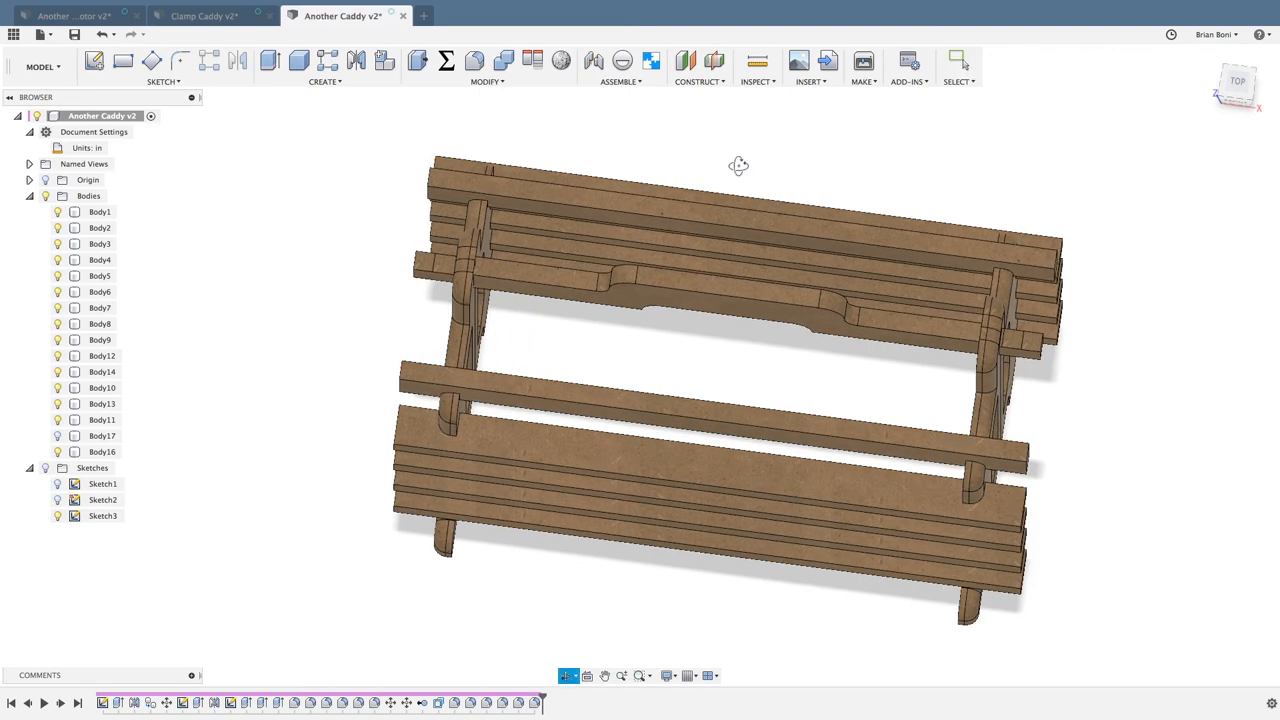
{"action": "left_click_drag", "start_coordinate": [738, 166], "coordinate": [728, 357]}
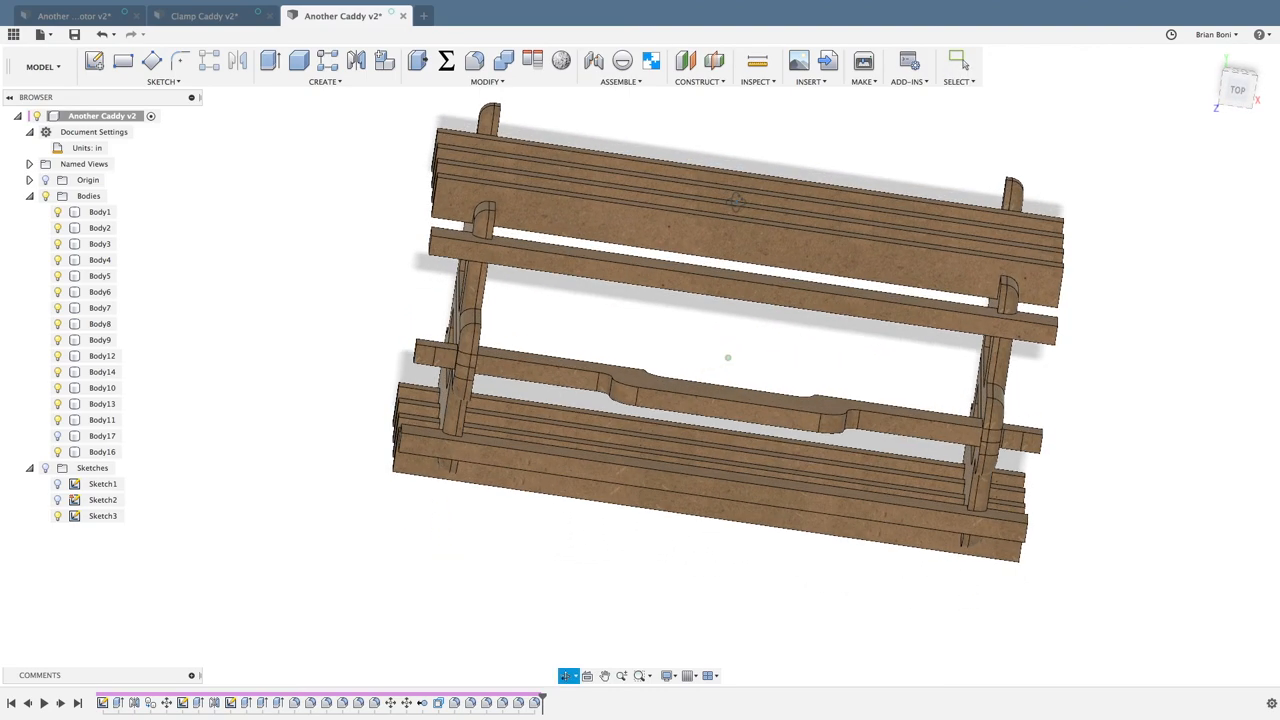